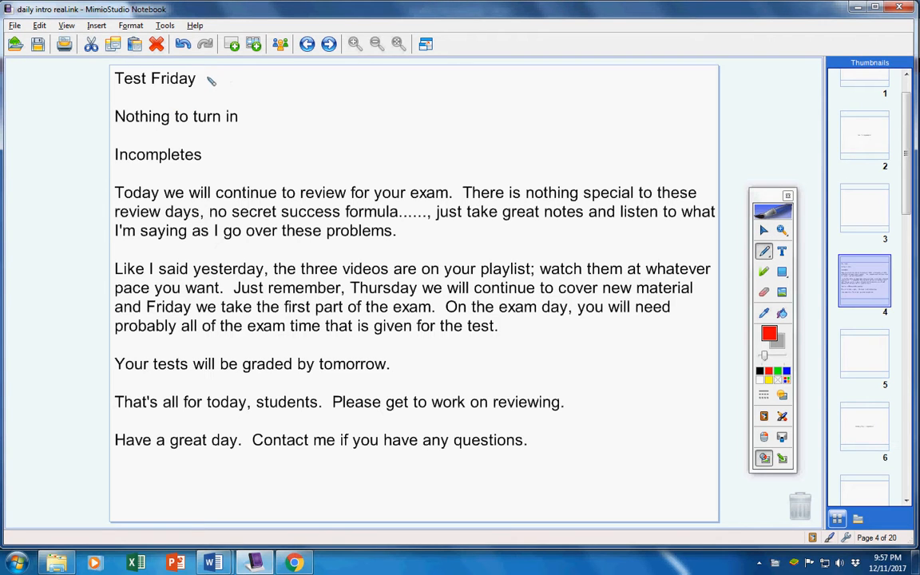
Draw short red pen strokes beneath 'Test Friday', 'Nothing to turn in', and 'Incompletes'
{"action": "left_click_drag", "start_coordinate": [206, 80], "coordinate": [247, 77]}
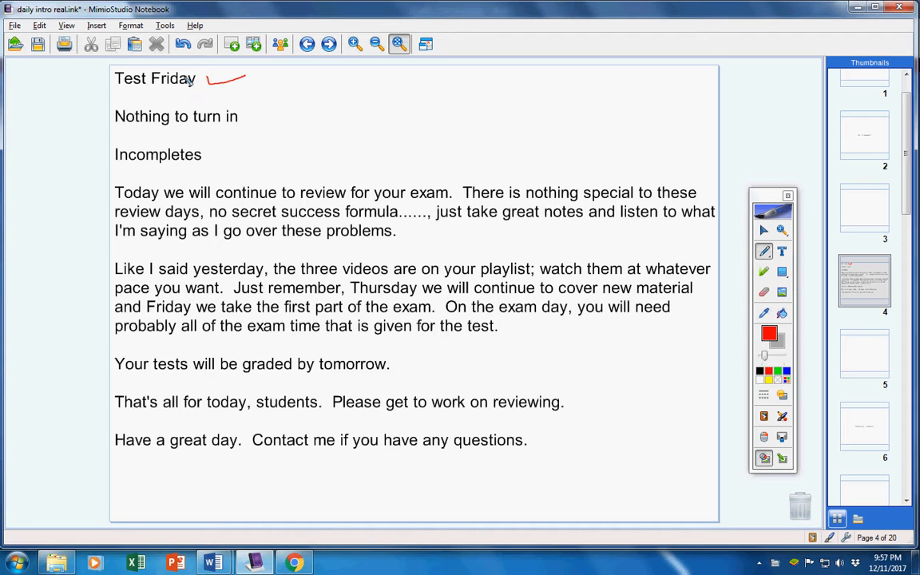
{"action": "left_click_drag", "start_coordinate": [249, 125], "coordinate": [283, 112]}
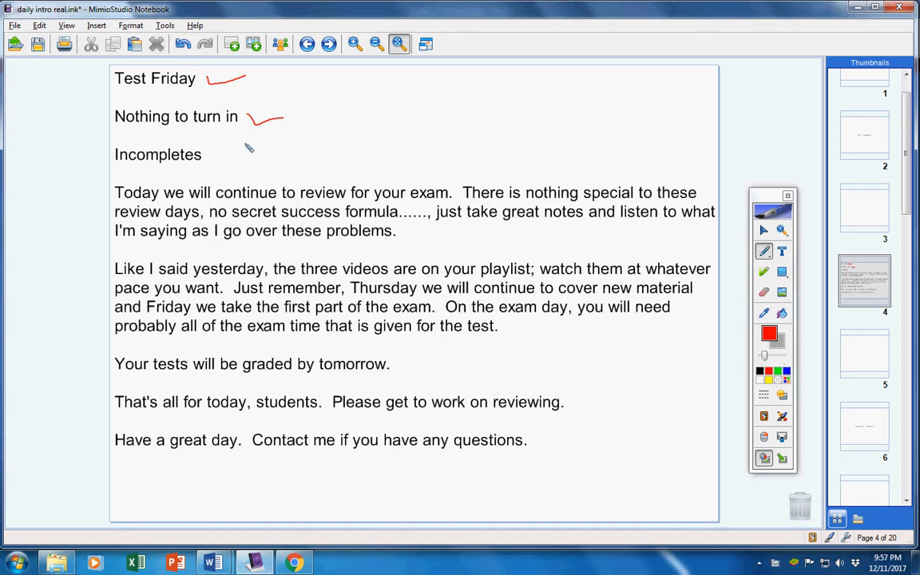
{"action": "left_click_drag", "start_coordinate": [211, 157], "coordinate": [248, 146]}
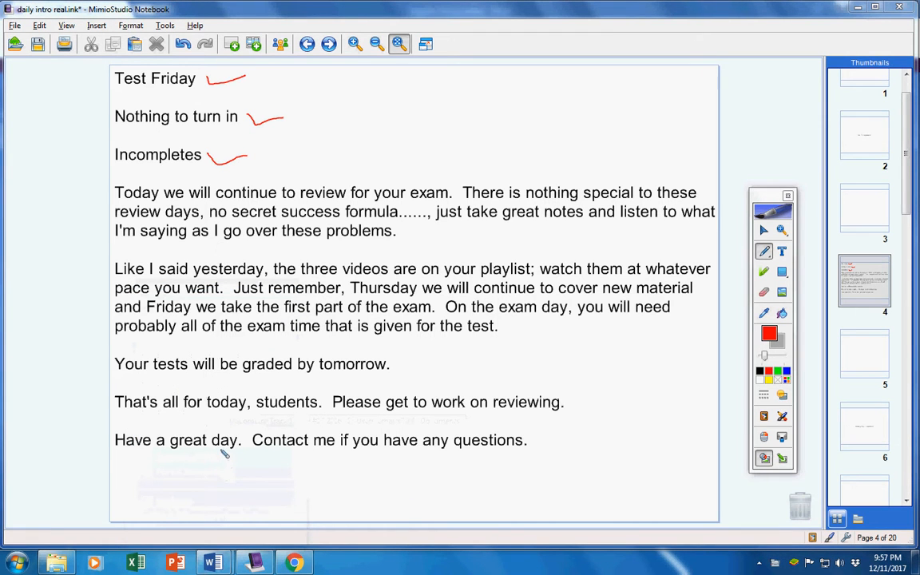
{"action": "left_click", "coordinate": [211, 562]}
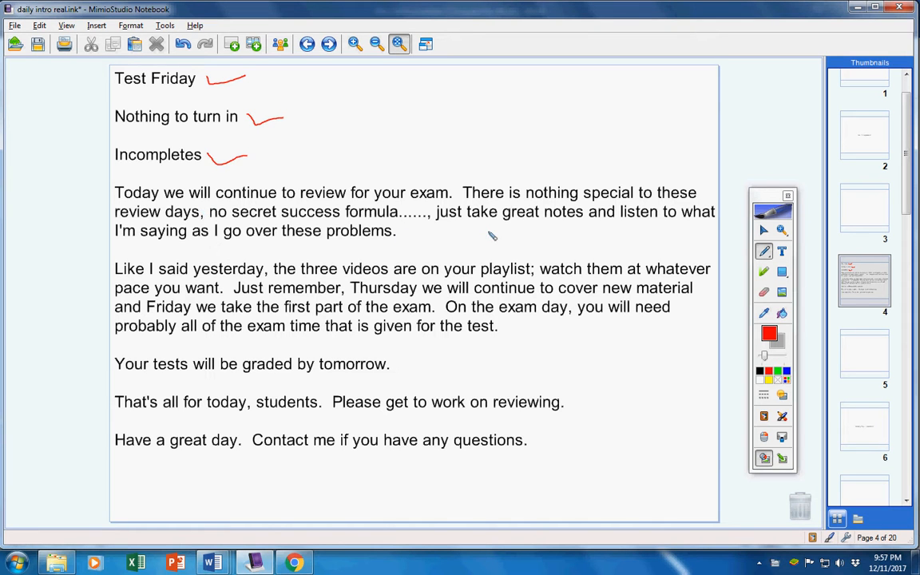
{"action": "mouse_move", "coordinate": [307, 274]}
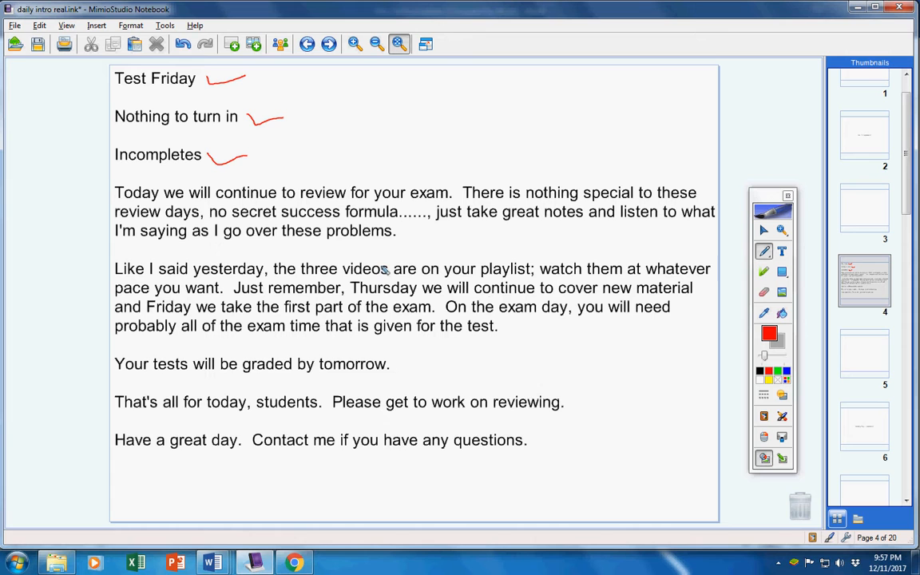
{"action": "mouse_move", "coordinate": [365, 301]}
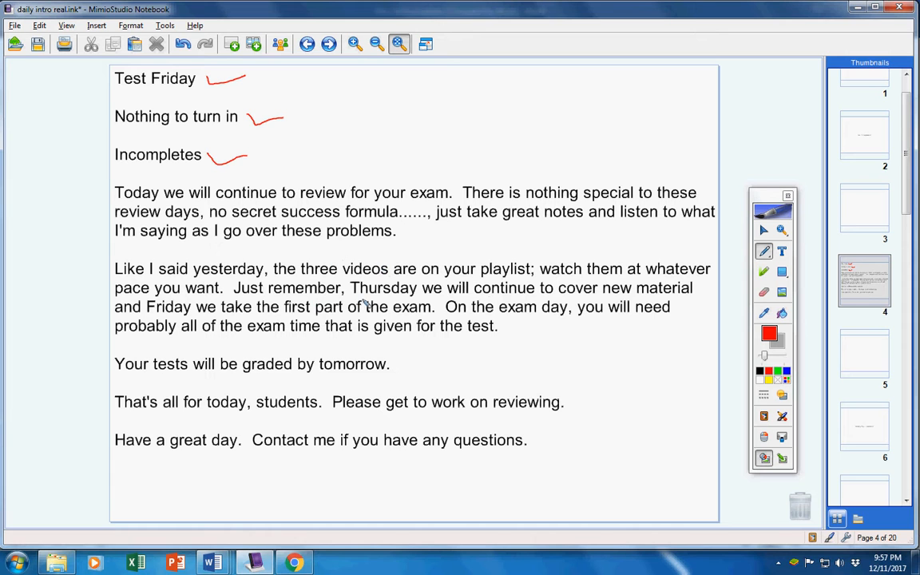
{"action": "mouse_move", "coordinate": [642, 307]}
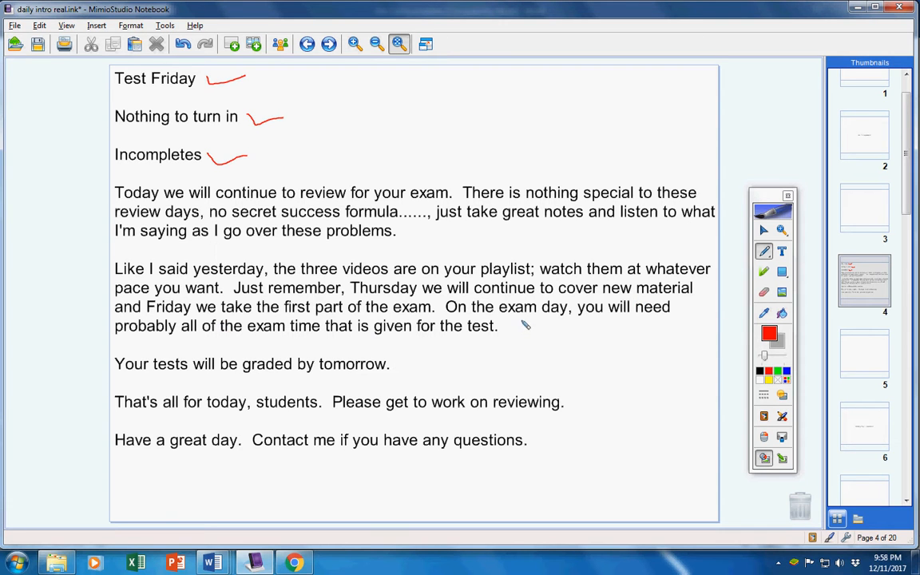
{"action": "mouse_move", "coordinate": [313, 358]}
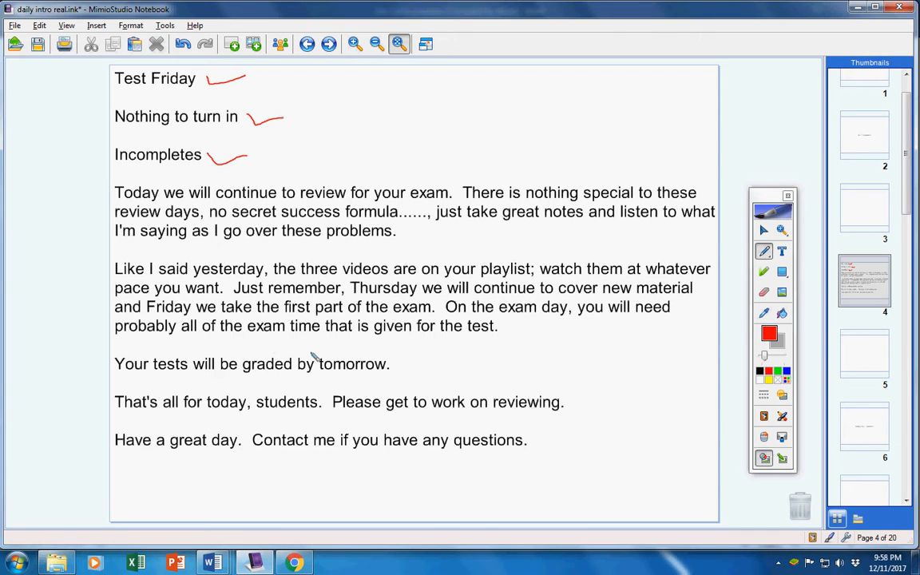
{"action": "mouse_move", "coordinate": [524, 333]}
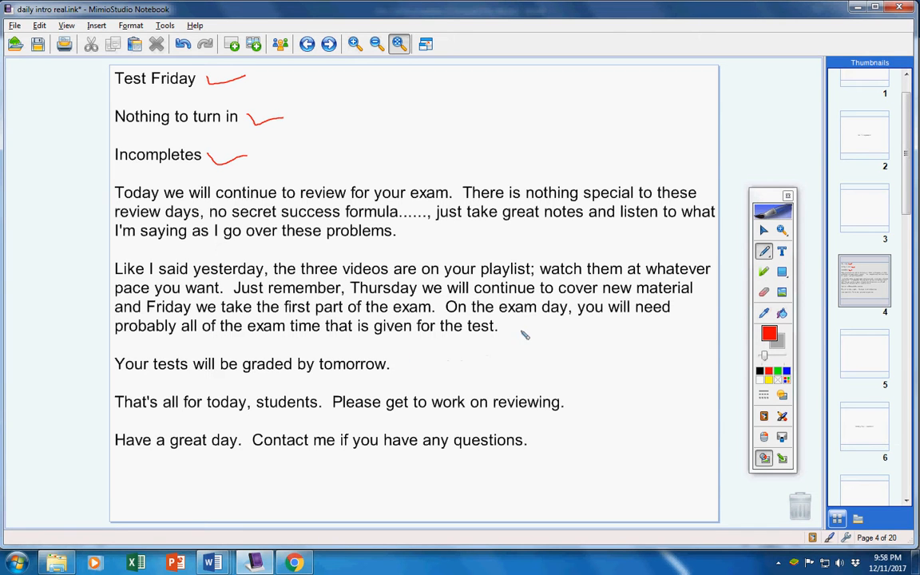
{"action": "mouse_move", "coordinate": [530, 316]}
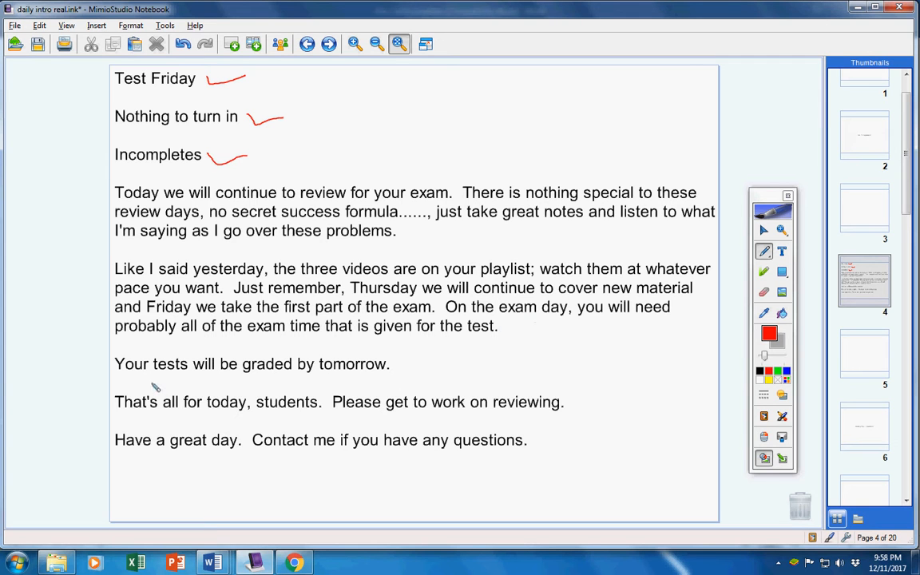
{"action": "mouse_move", "coordinate": [402, 364]}
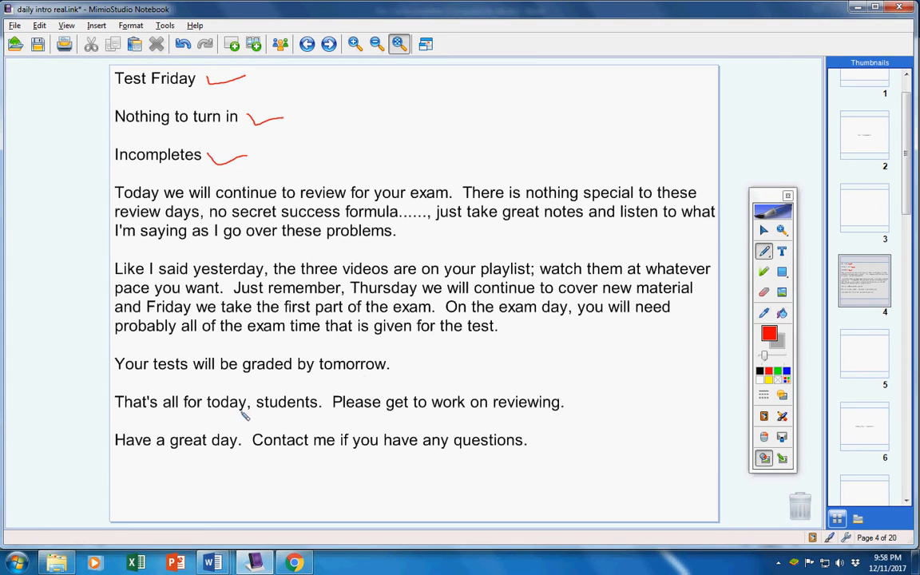
{"action": "mouse_move", "coordinate": [313, 491]}
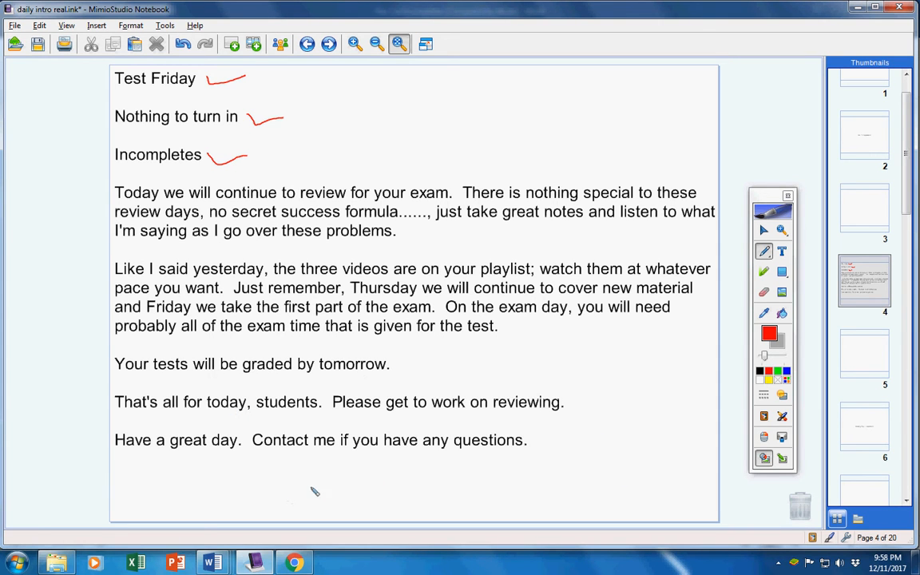
{"action": "mouse_move", "coordinate": [811, 417]}
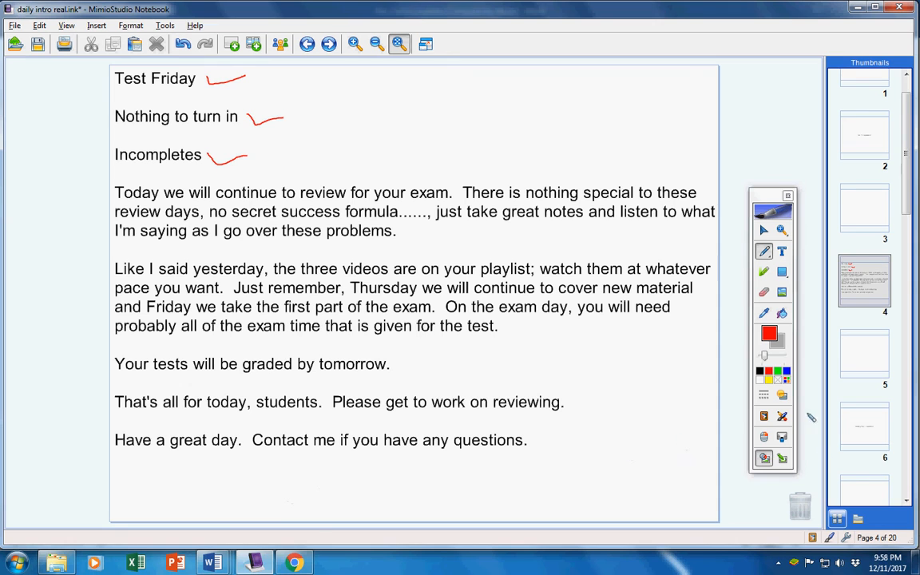